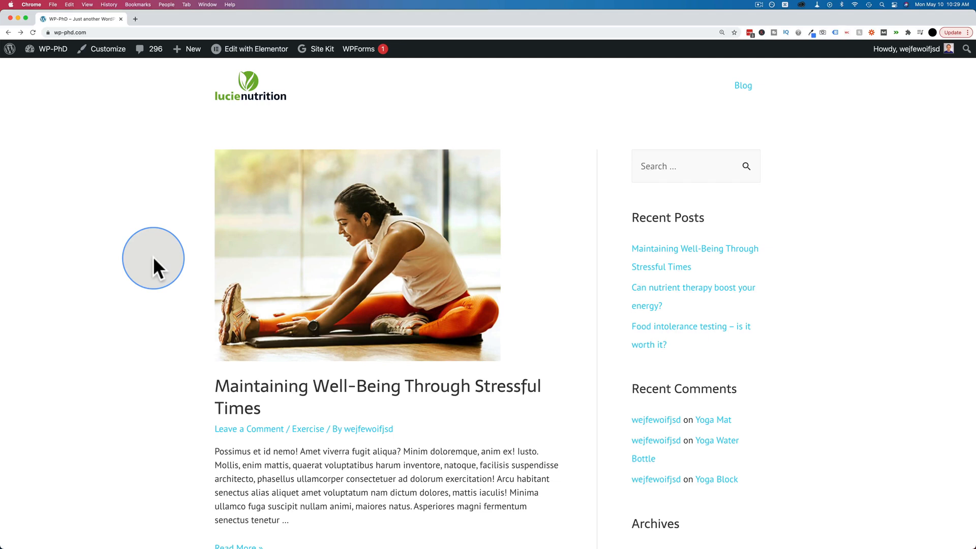
Step: From the admin Dashboard's All Users list, open the administrator account's Edit profile page
{"action": "scroll", "scroll_direction": "down", "scroll_amount": 3}
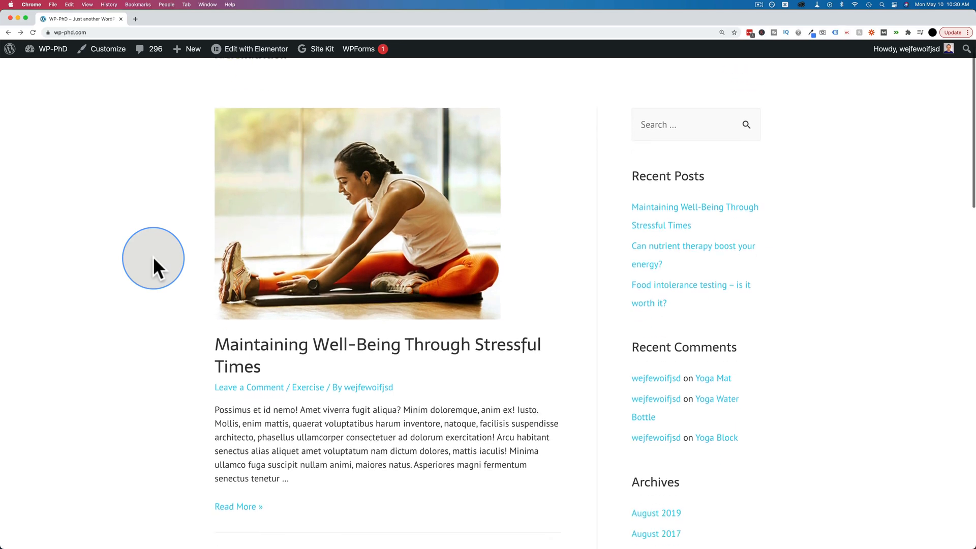
{"action": "scroll", "scroll_direction": "down", "scroll_amount": 3}
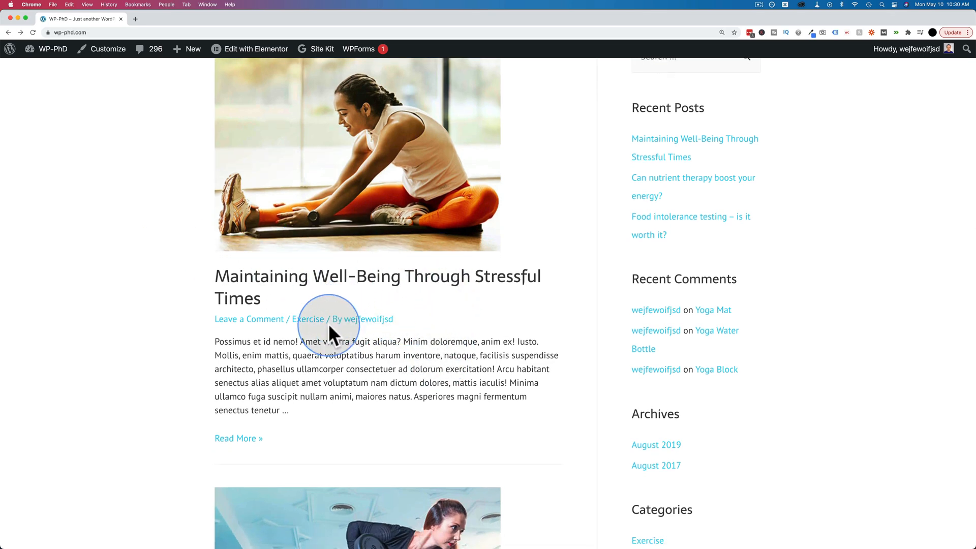
{"action": "mouse_move", "coordinate": [370, 319]}
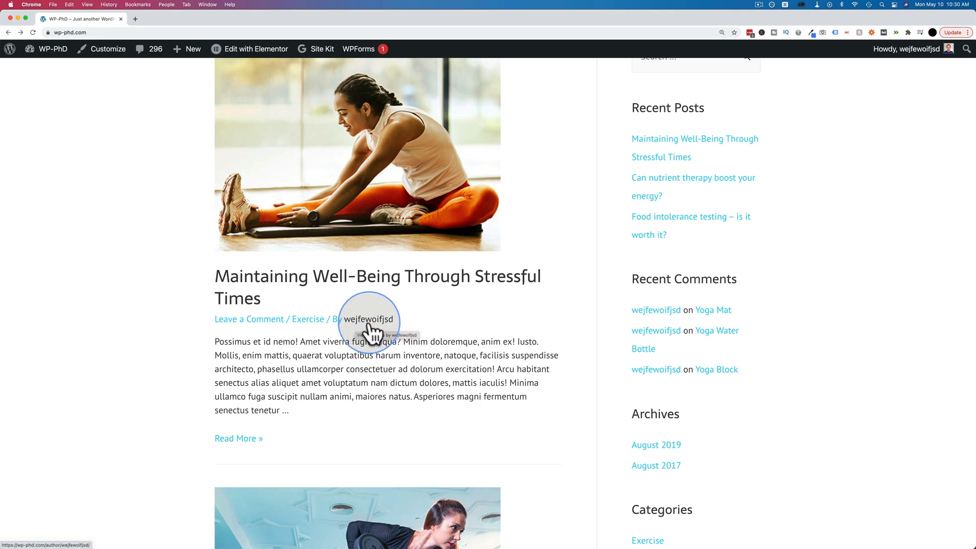
{"action": "mouse_move", "coordinate": [356, 371]}
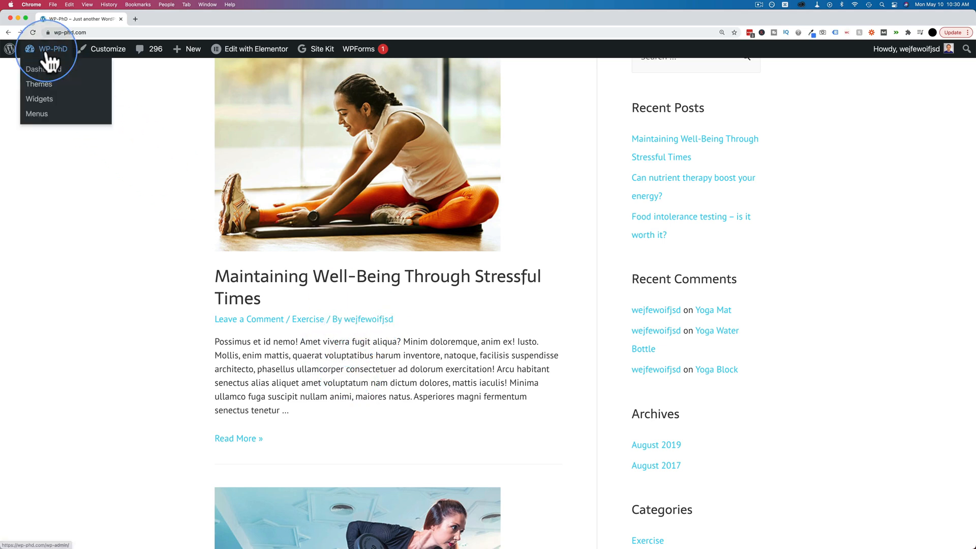
{"action": "left_click", "coordinate": [42, 69]}
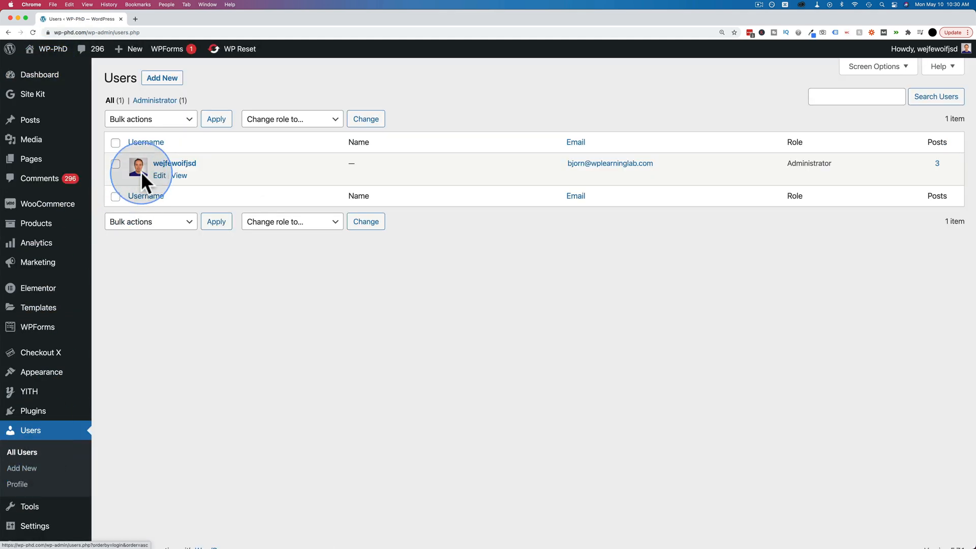
{"action": "left_click", "coordinate": [160, 175]}
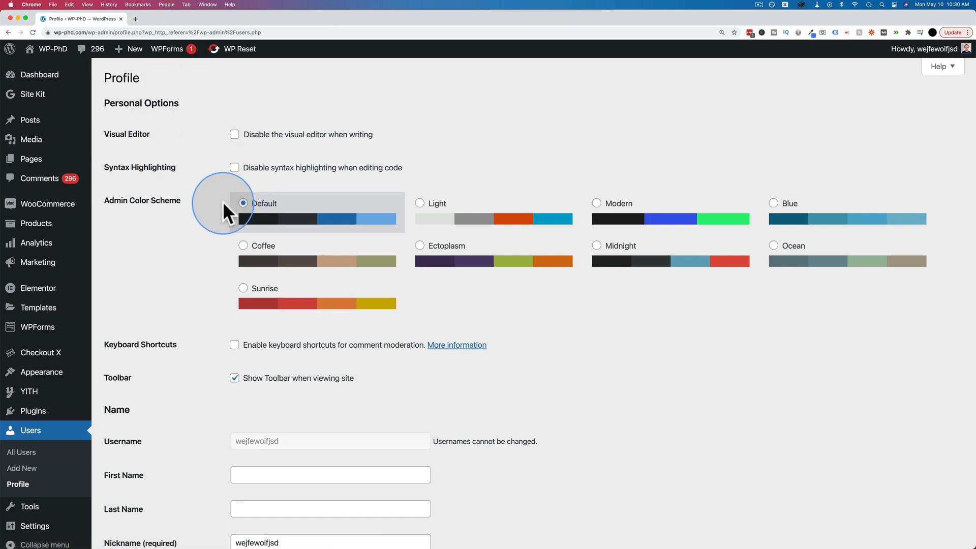
{"action": "left_click", "coordinate": [927, 49]}
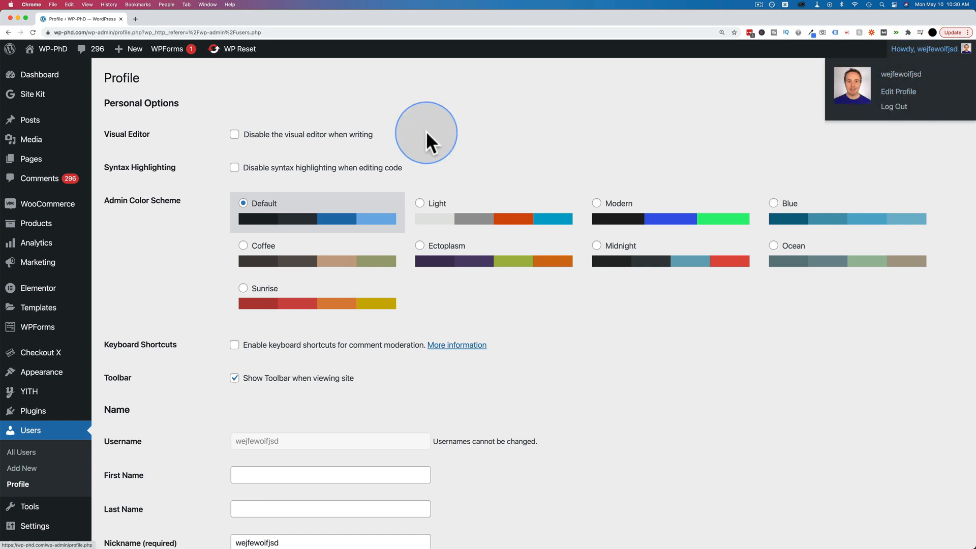
Step: Enter first and last names, with Content Team as first name, and choose a public display name
{"action": "scroll", "scroll_direction": "down", "scroll_amount": 3}
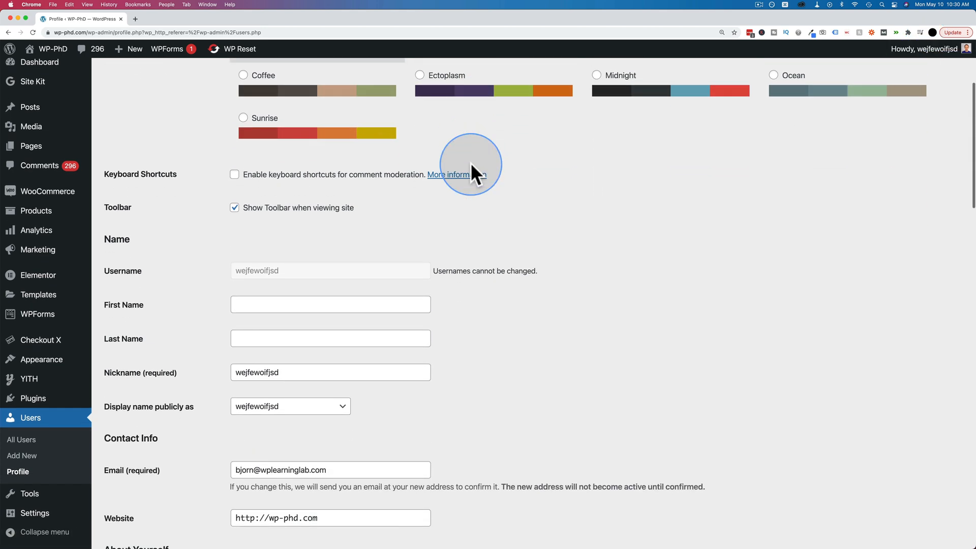
{"action": "scroll", "scroll_direction": "down", "scroll_amount": 3}
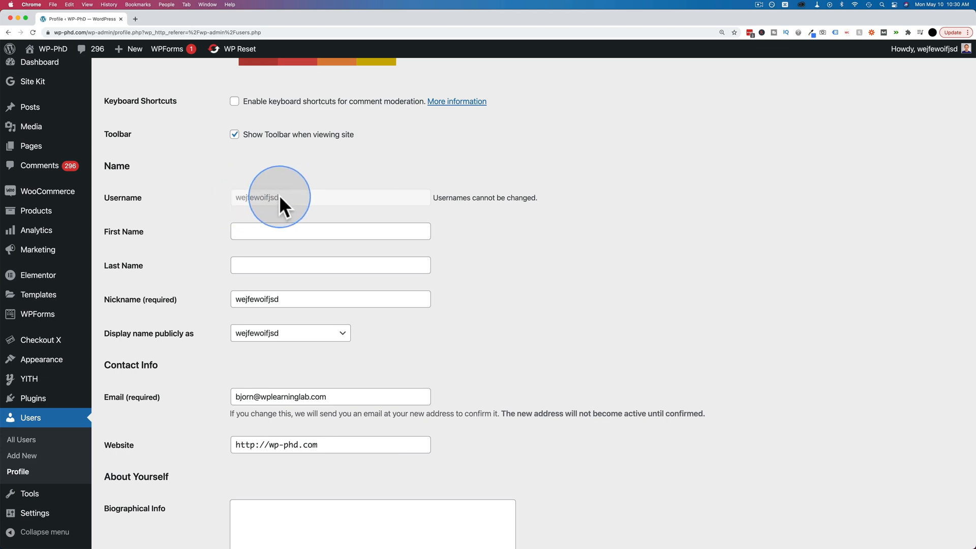
{"action": "mouse_move", "coordinate": [227, 311]}
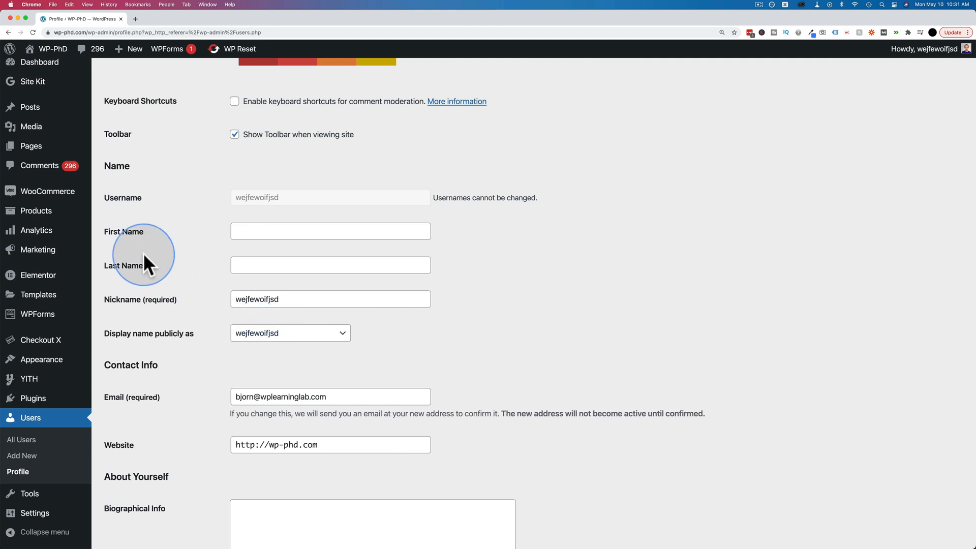
{"action": "mouse_move", "coordinate": [120, 288]}
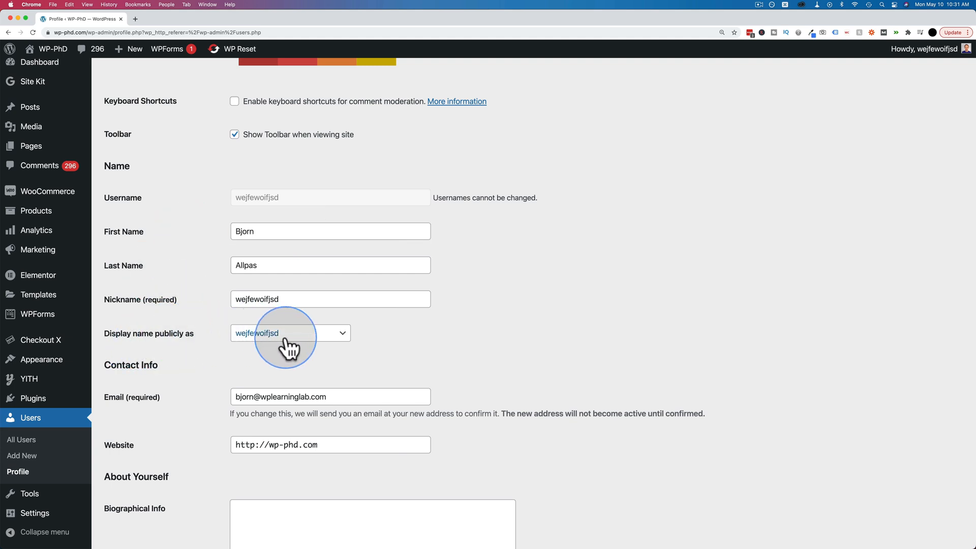
{"action": "left_click", "coordinate": [290, 333]}
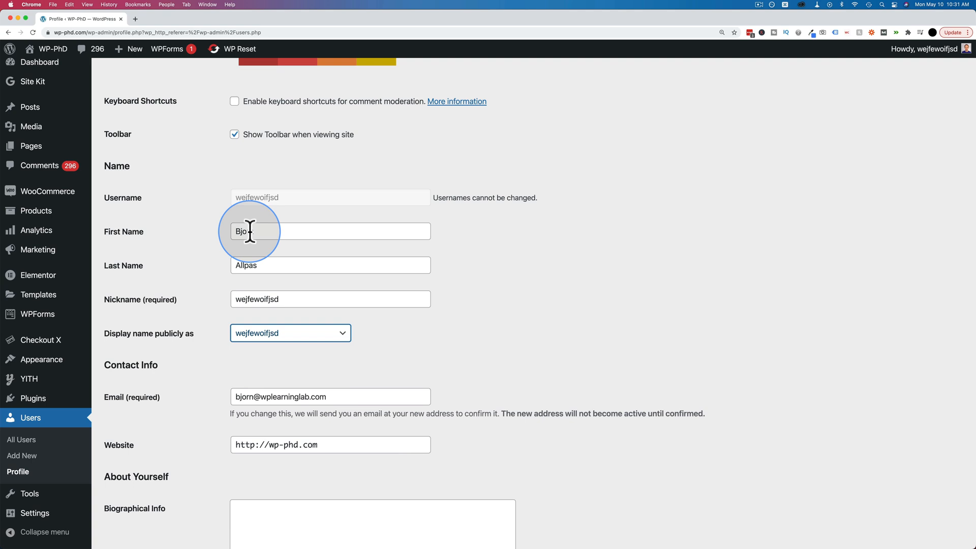
{"action": "left_click", "coordinate": [289, 333]}
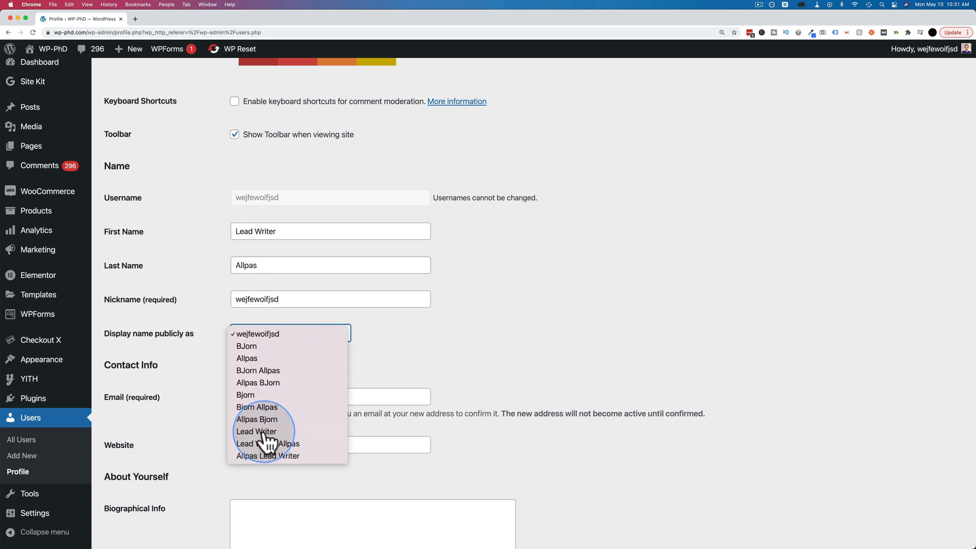
{"action": "left_click", "coordinate": [256, 431]}
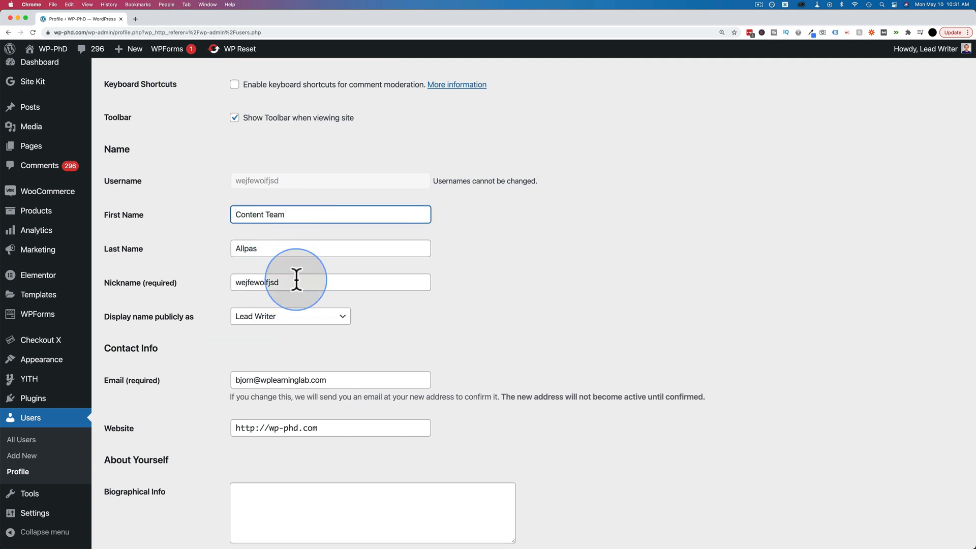
{"action": "double_click", "coordinate": [246, 248]}
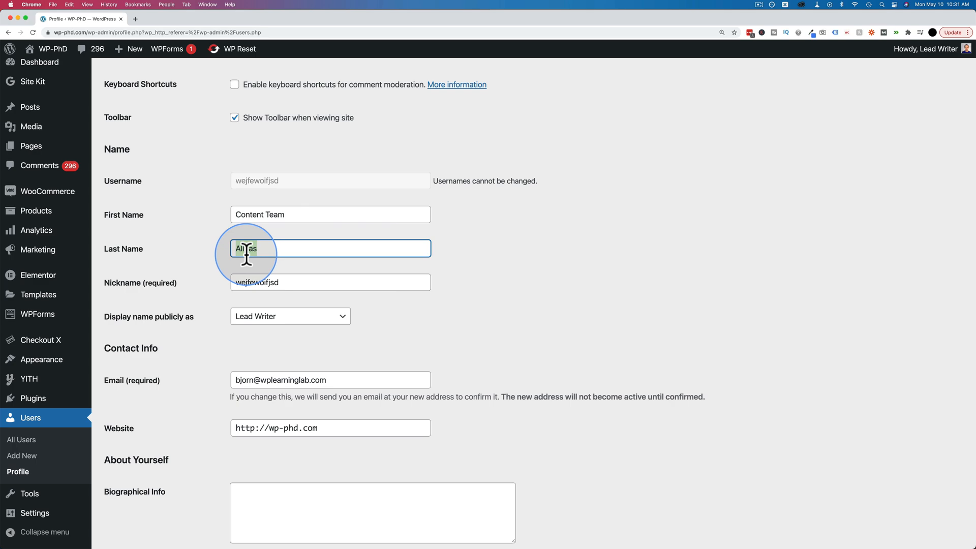
{"action": "left_click", "coordinate": [290, 316]}
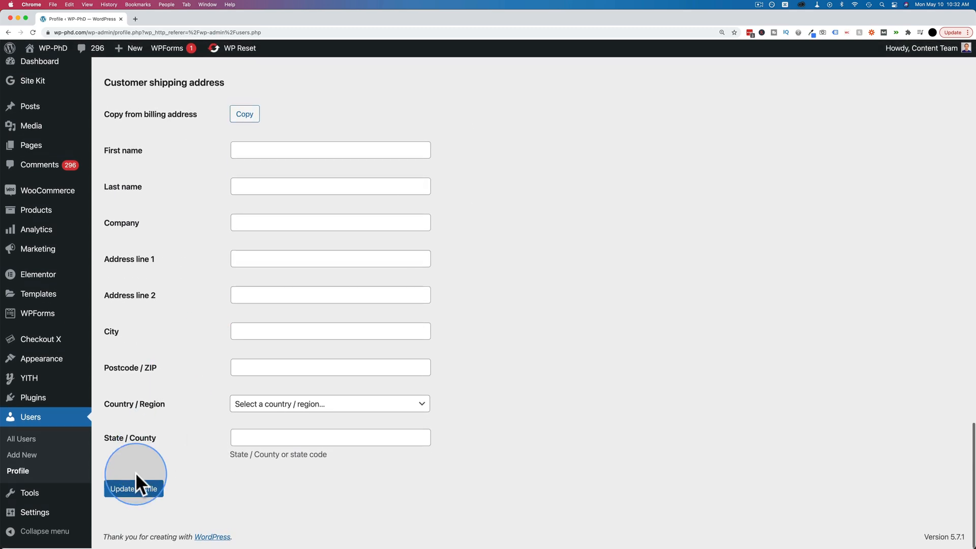
Step: Update the admin profile, keeping Content Team as the first name
{"action": "left_click", "coordinate": [133, 489]}
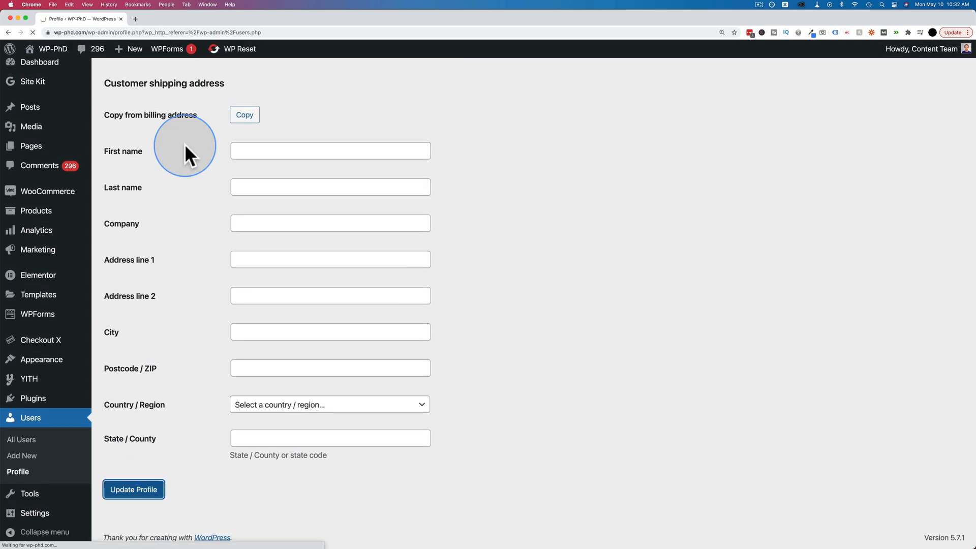
{"action": "left_click", "coordinate": [133, 489]}
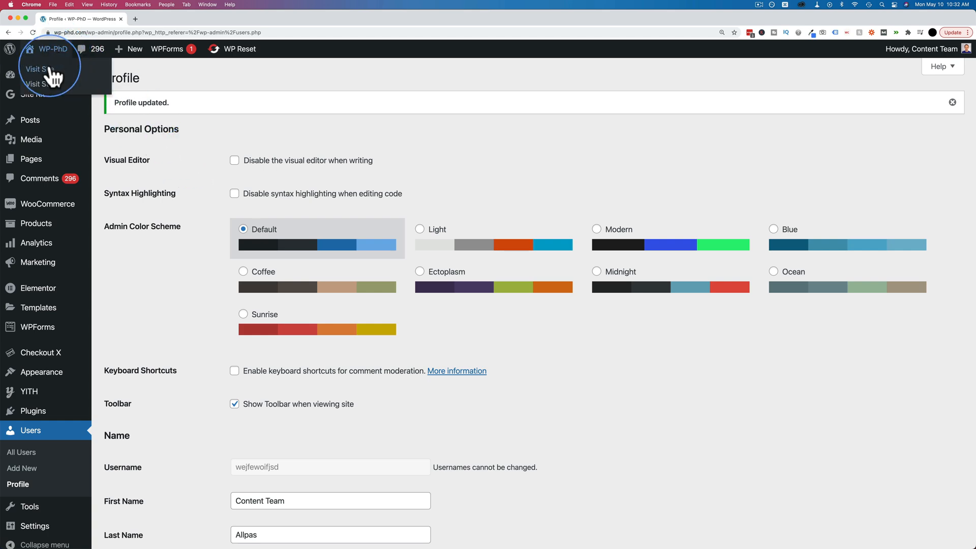
Step: Confirm on the live site that the latest post credits Content Team, then return to admin
{"action": "left_click", "coordinate": [41, 69]}
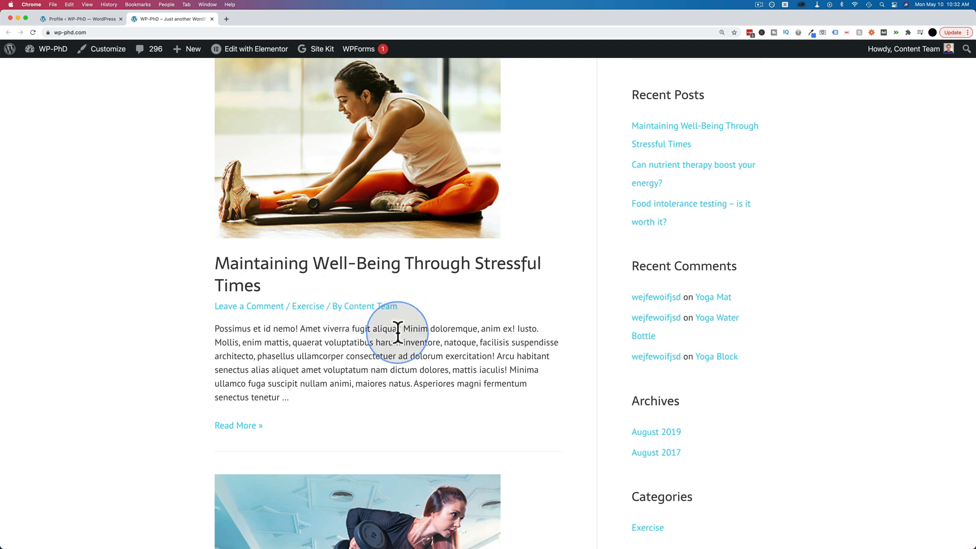
{"action": "mouse_move", "coordinate": [367, 349]}
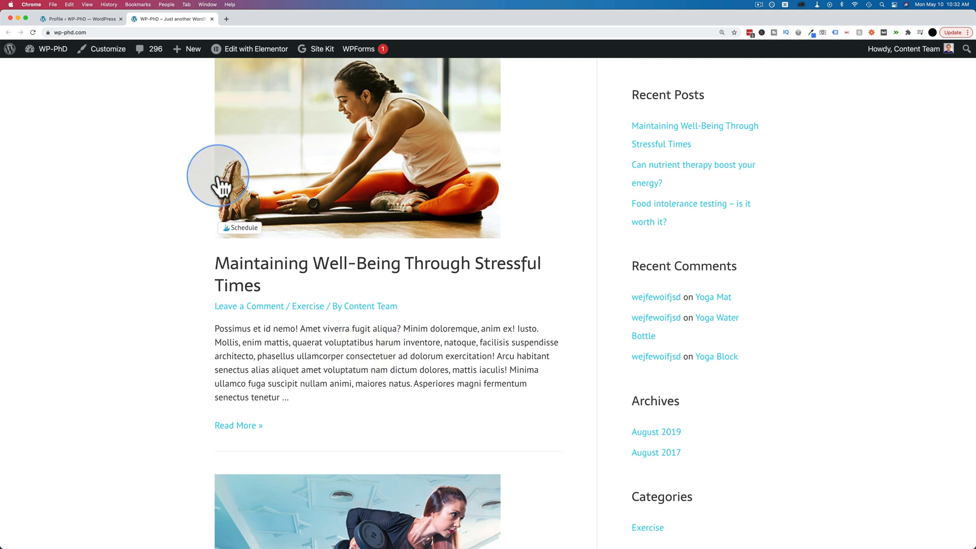
{"action": "left_click", "coordinate": [81, 18]}
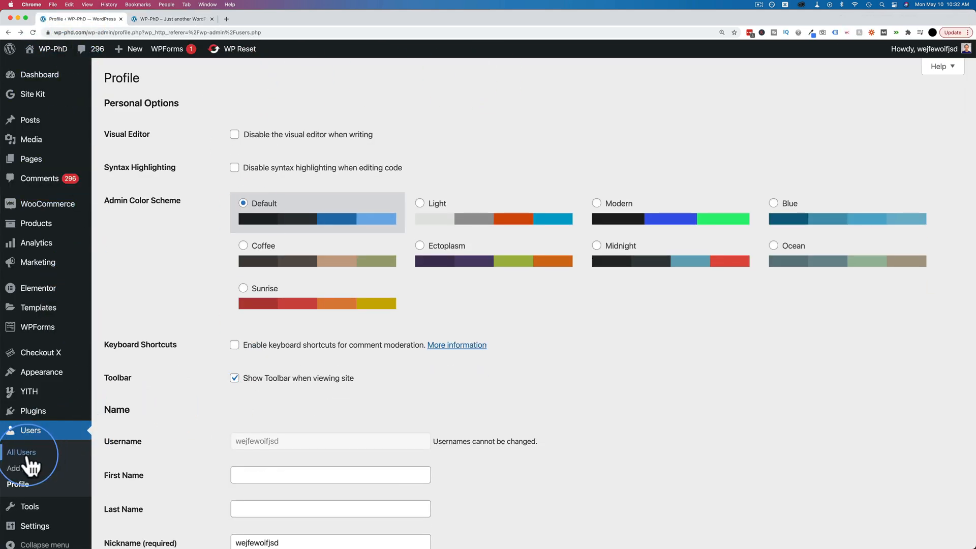
{"action": "left_click", "coordinate": [22, 452]}
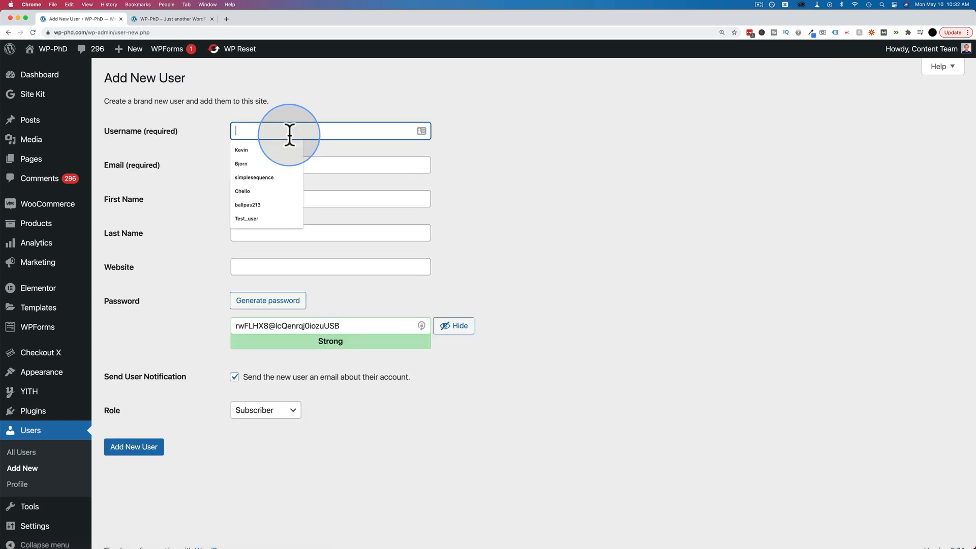
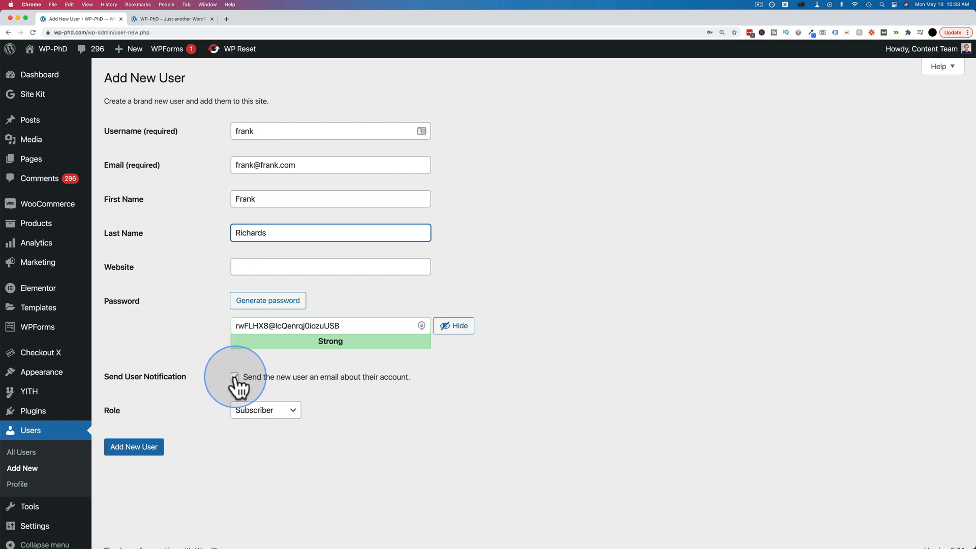
{"action": "left_click", "coordinate": [235, 376]}
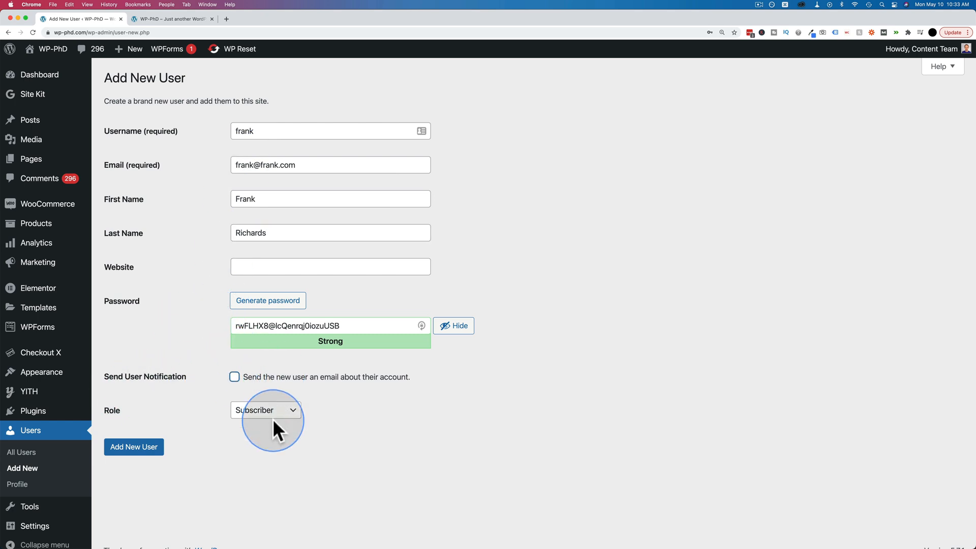
{"action": "left_click", "coordinate": [264, 410]}
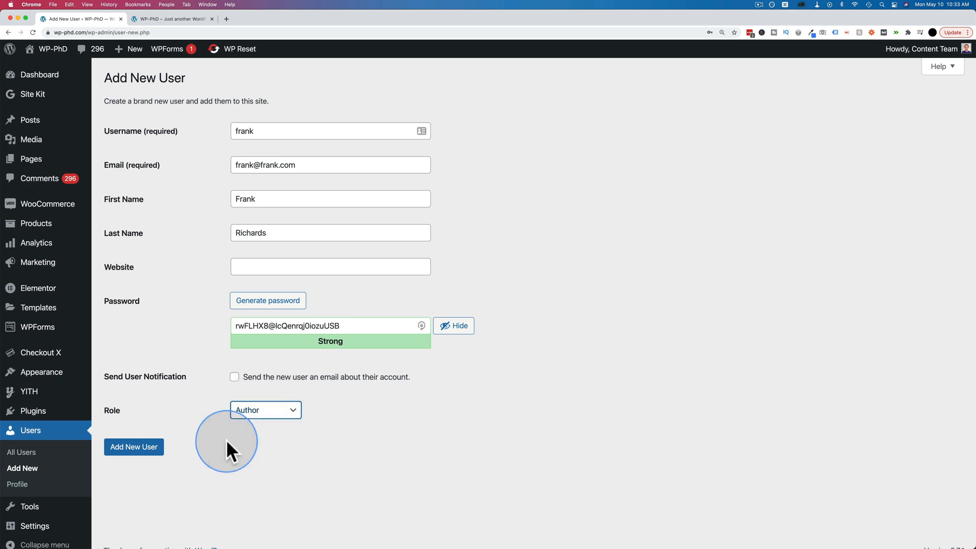
{"action": "left_click", "coordinate": [133, 447]}
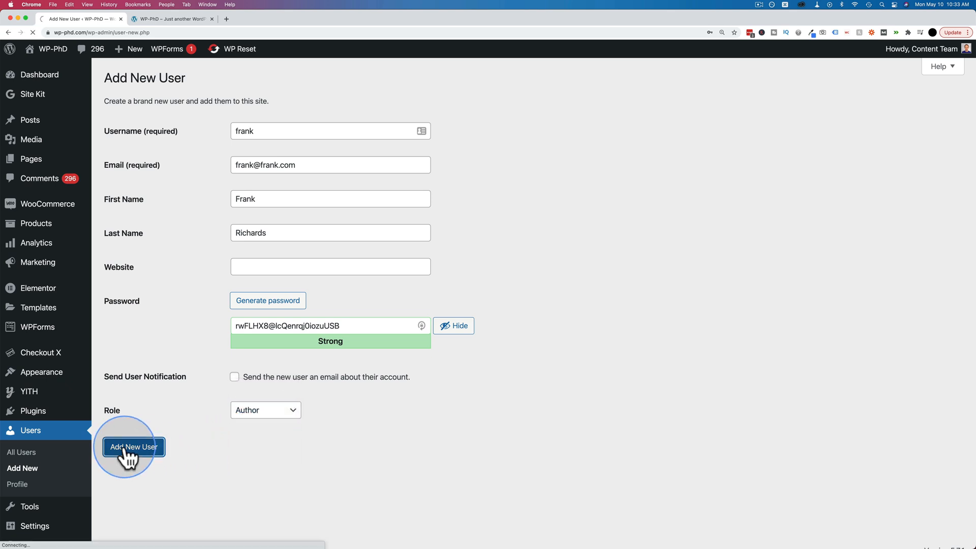
{"action": "left_click", "coordinate": [133, 447]}
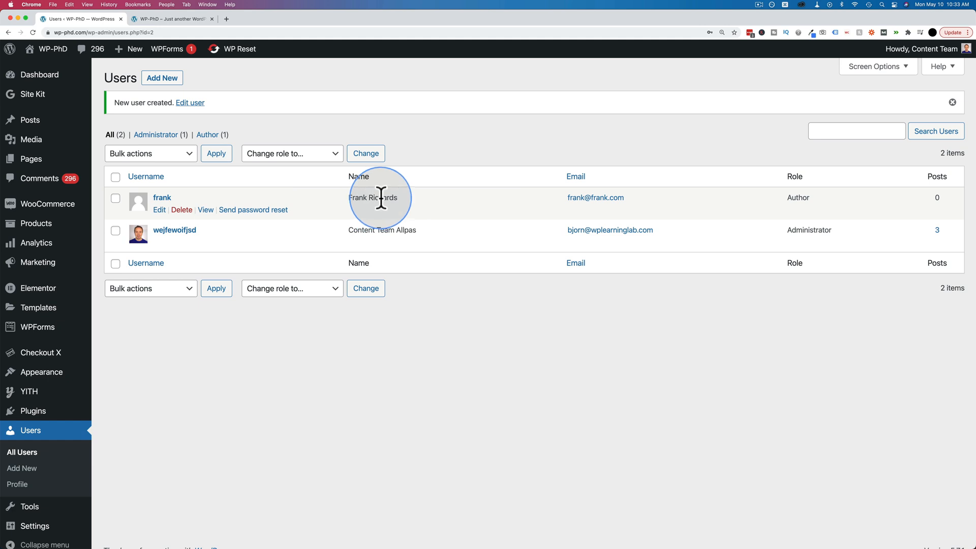
{"action": "mouse_move", "coordinate": [200, 255]}
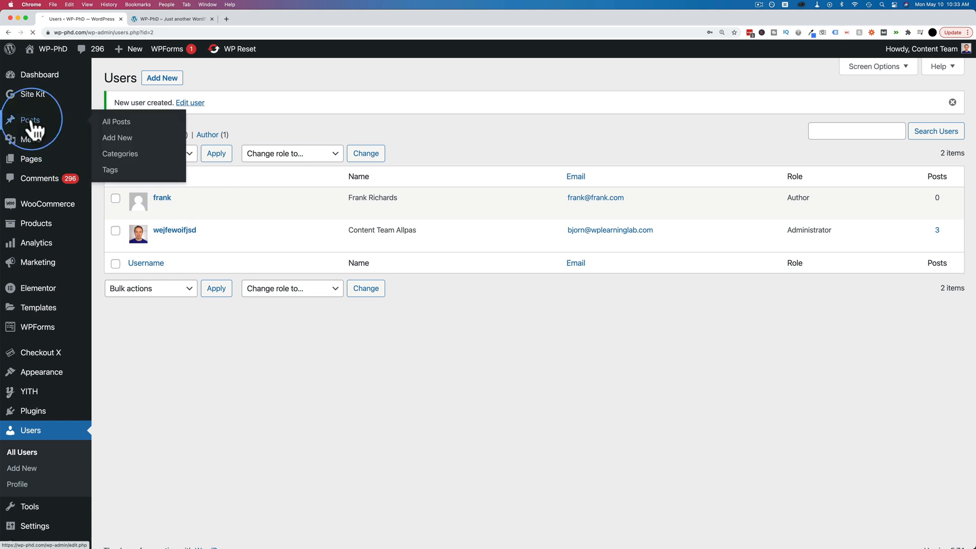
{"action": "left_click", "coordinate": [30, 120]}
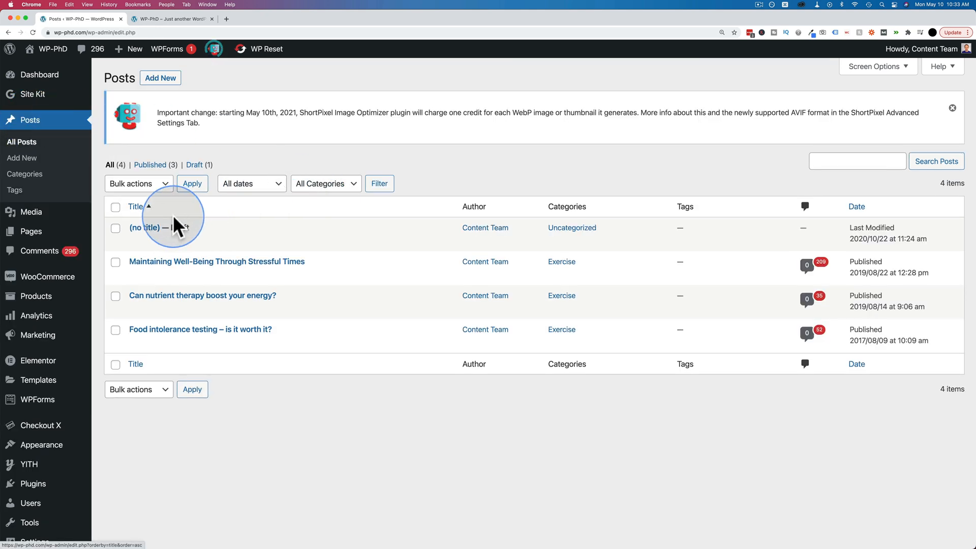
{"action": "left_click", "coordinate": [115, 207]}
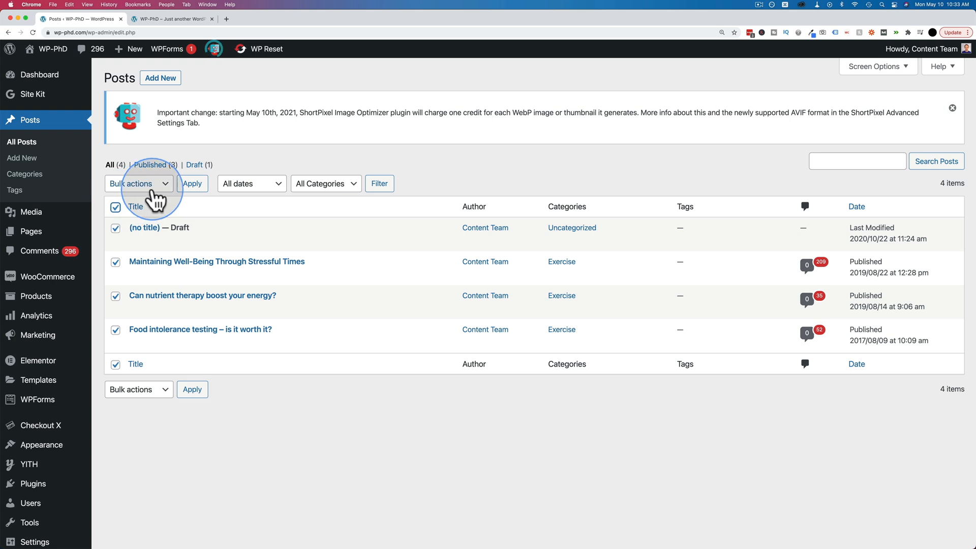
{"action": "left_click", "coordinate": [138, 183]}
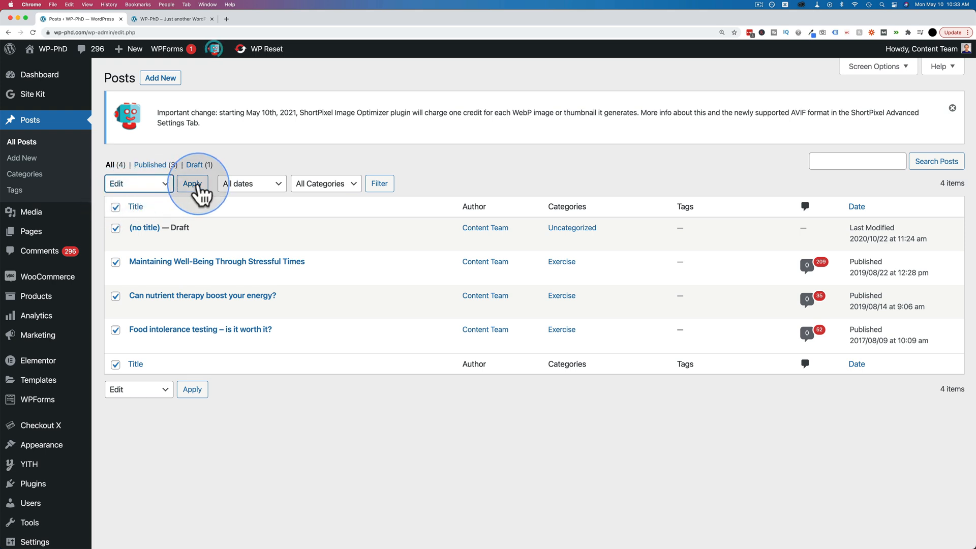
{"action": "left_click", "coordinate": [191, 183]}
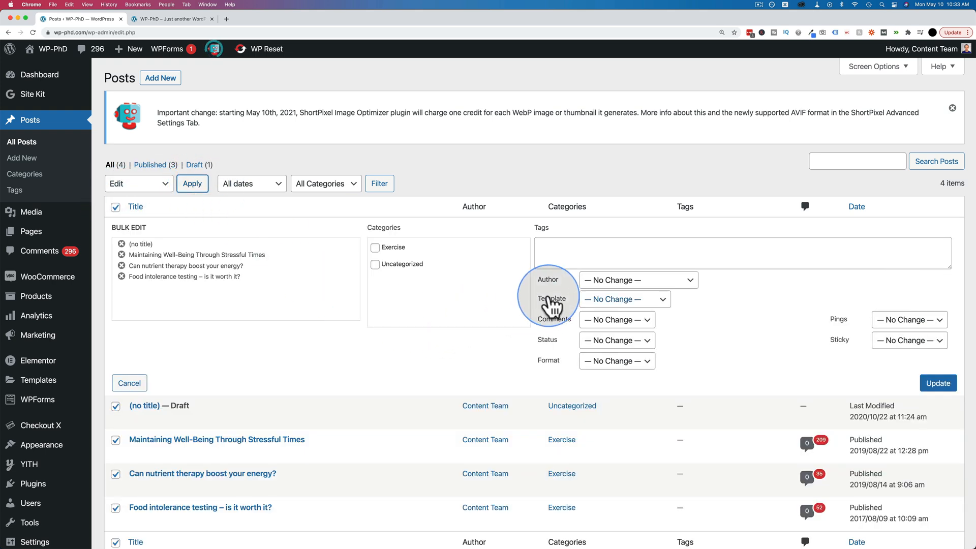
{"action": "left_click", "coordinate": [636, 280]}
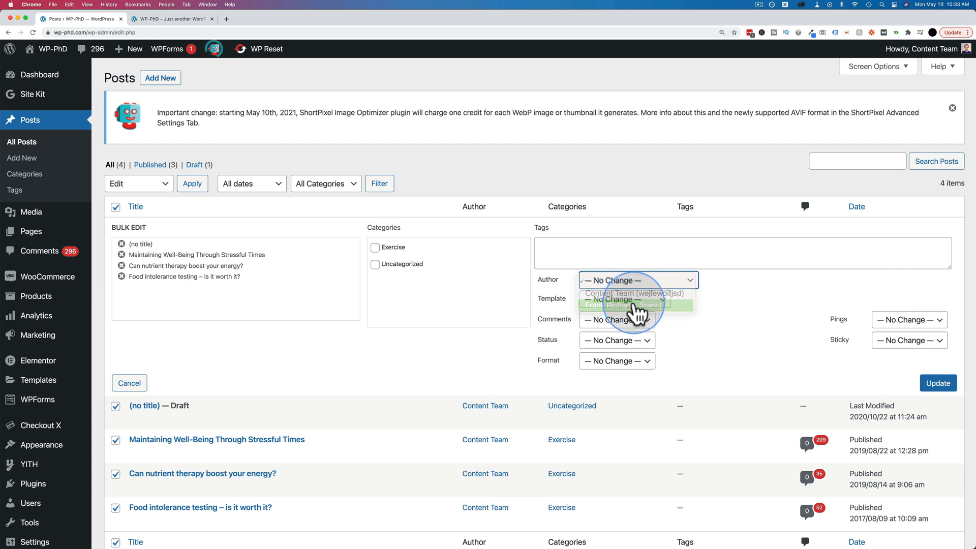
{"action": "left_click", "coordinate": [630, 305]}
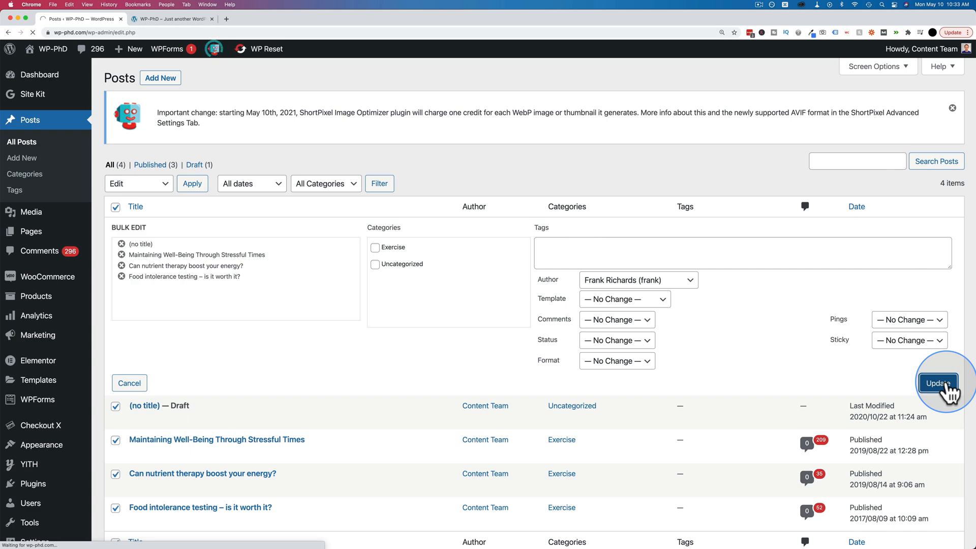
{"action": "left_click", "coordinate": [937, 382]}
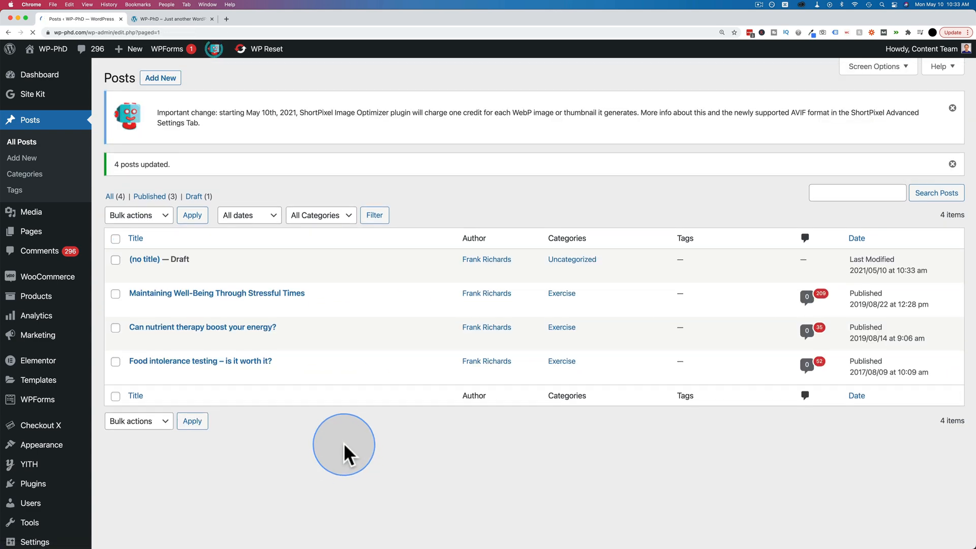
{"action": "mouse_move", "coordinate": [479, 238]}
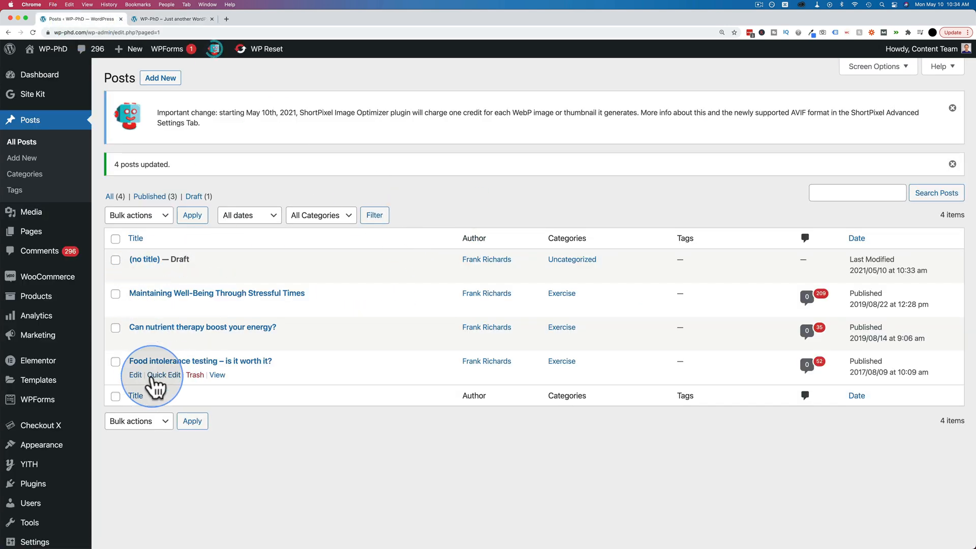
Step: Open 'Food intolerance testing – is it worth it?' in the post editor
{"action": "left_click", "coordinate": [135, 375]}
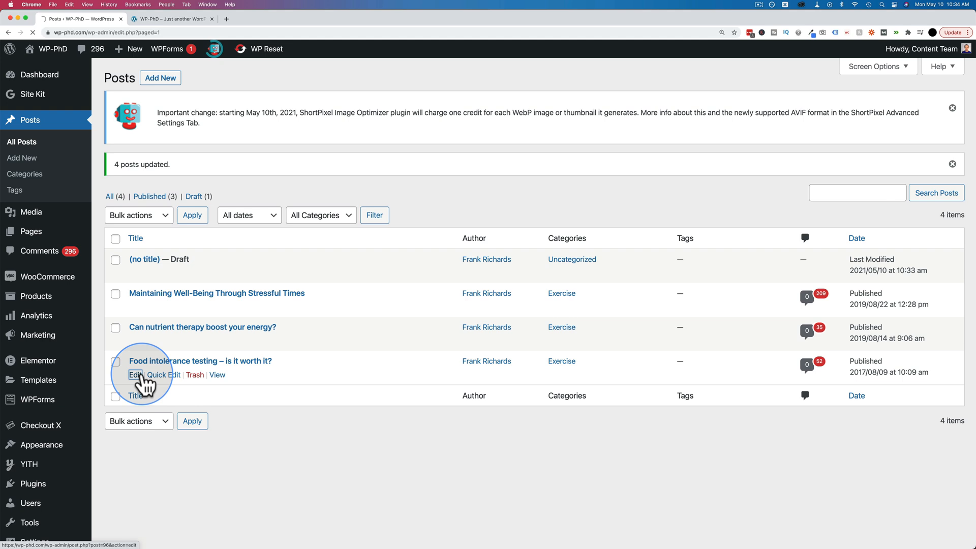
{"action": "left_click", "coordinate": [135, 375]}
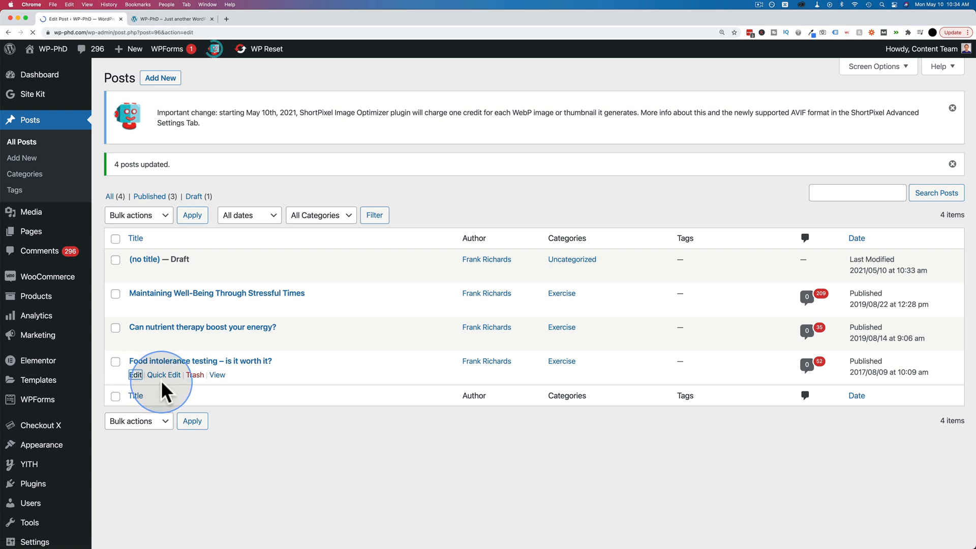
Step: Change the Food intolerance testing post's author to Content Team, then switch to the live site
{"action": "left_click", "coordinate": [135, 374]}
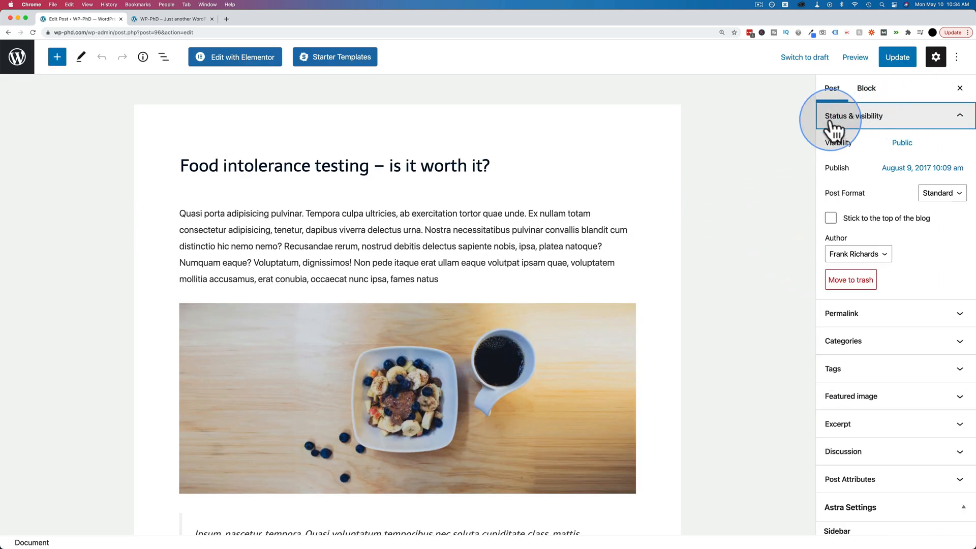
{"action": "left_click", "coordinate": [857, 254]}
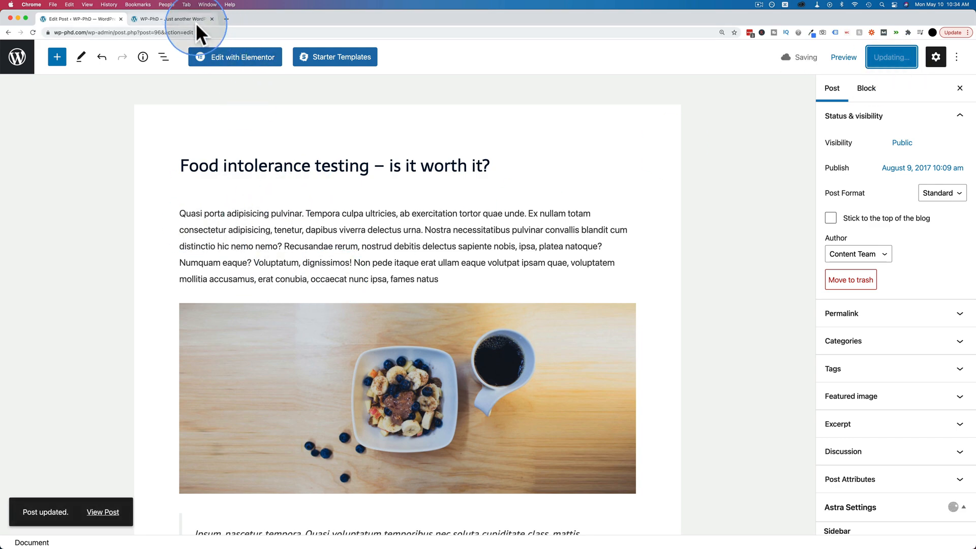
{"action": "left_click", "coordinate": [172, 18]}
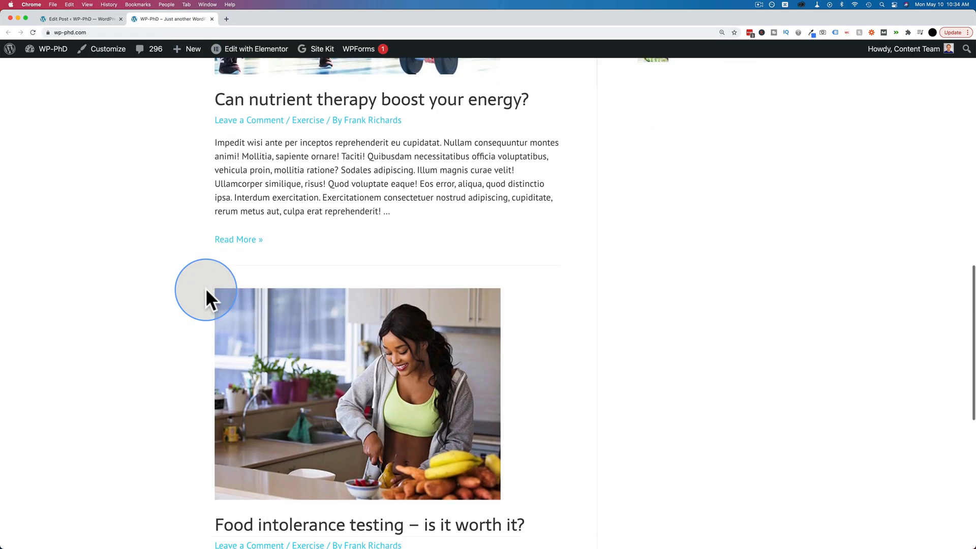
Step: Review the post bylines on the live blog, then return to the Edit Post tab
{"action": "scroll", "scroll_direction": "down", "scroll_amount": 3}
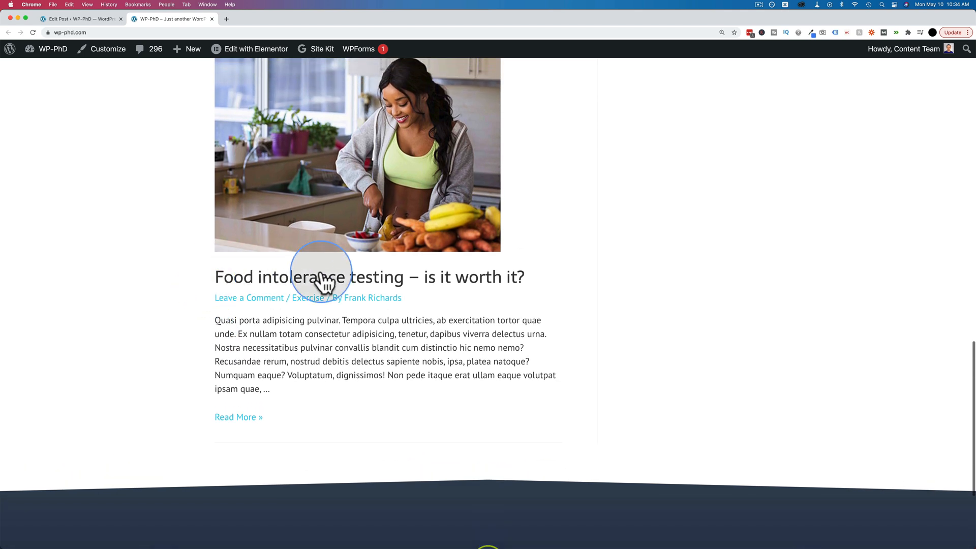
{"action": "mouse_move", "coordinate": [373, 298]}
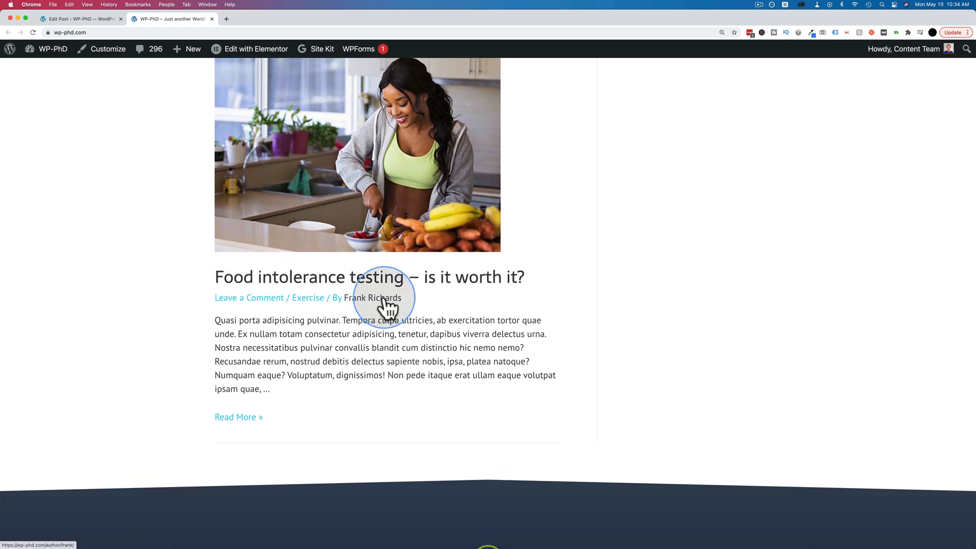
{"action": "left_click", "coordinate": [372, 297]}
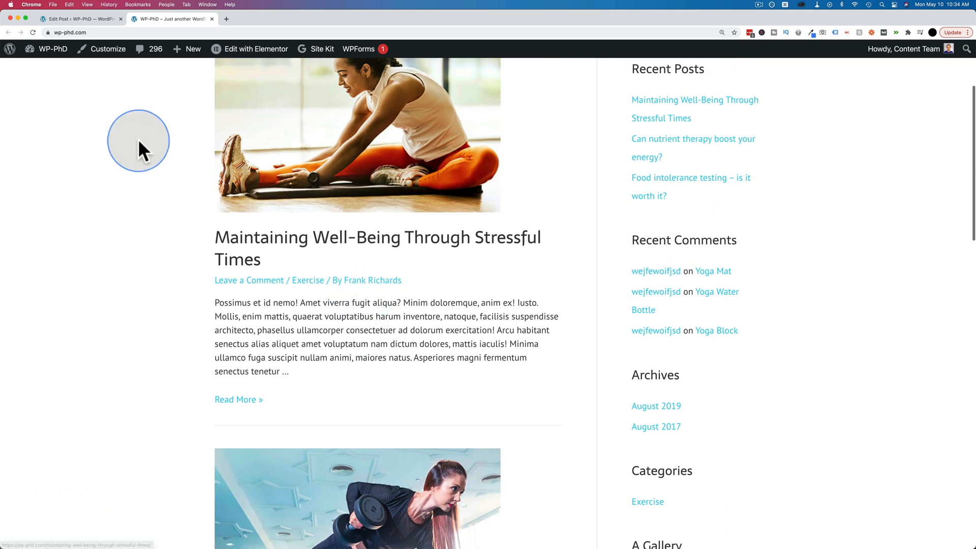
{"action": "left_click", "coordinate": [78, 19]}
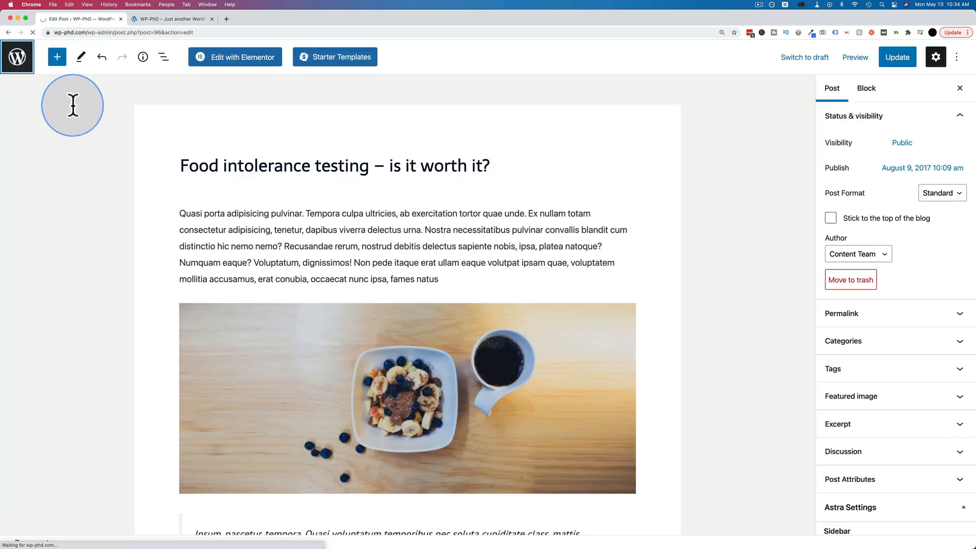
Step: Return to All Posts, then open the Users list and frank's row actions
{"action": "left_click", "coordinate": [30, 120]}
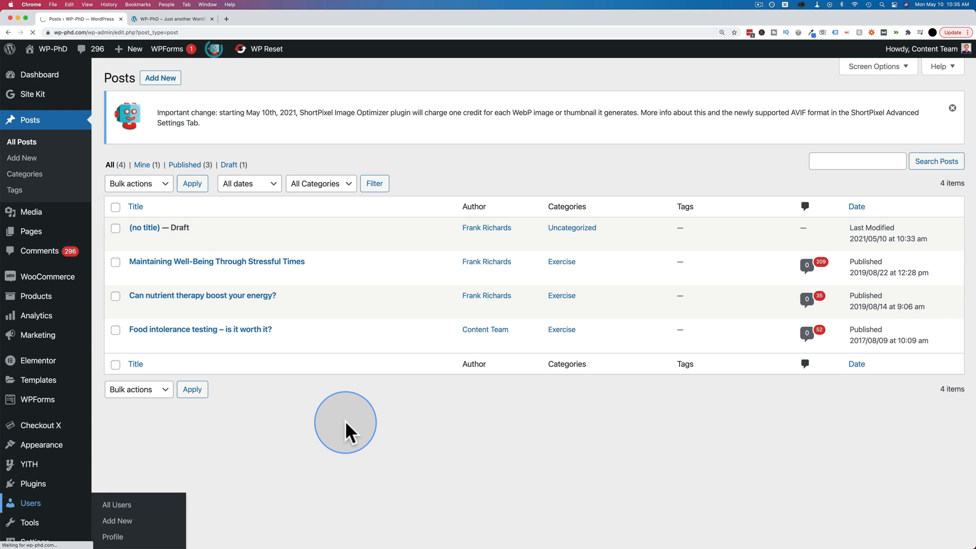
{"action": "left_click", "coordinate": [117, 505]}
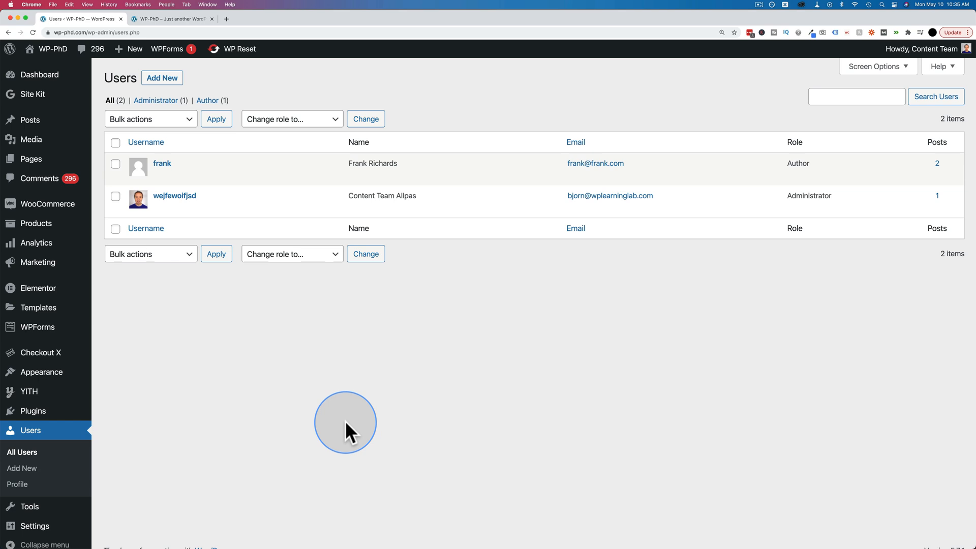
{"action": "left_click", "coordinate": [146, 141]}
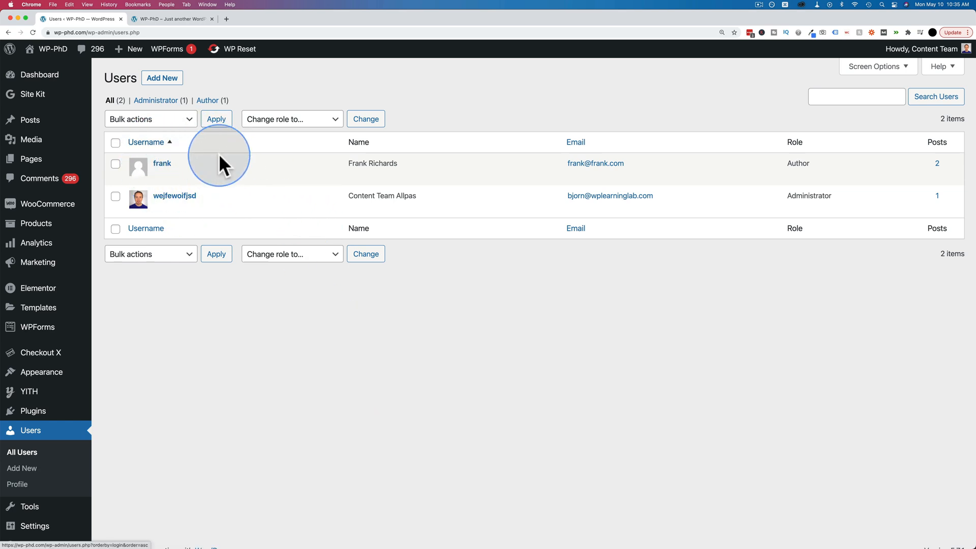
{"action": "left_click", "coordinate": [182, 178]}
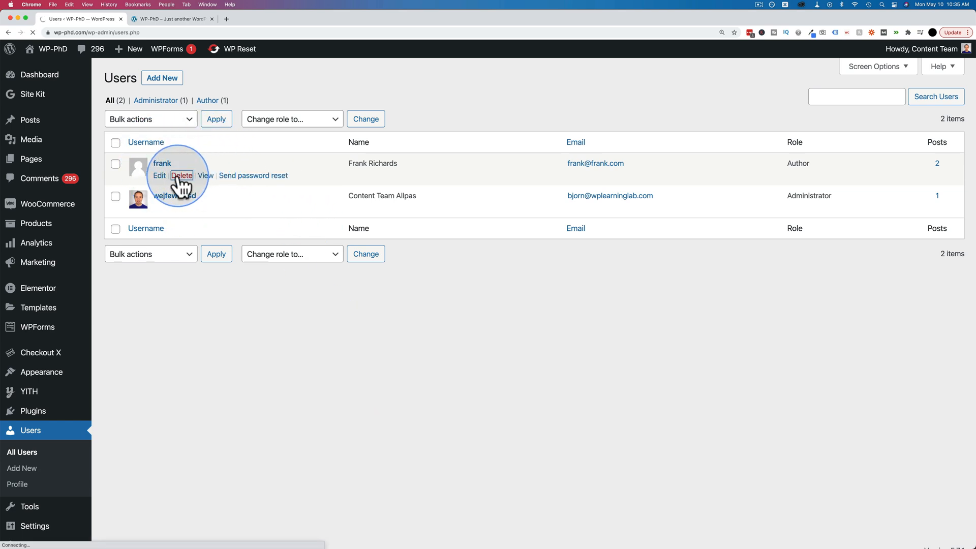
Step: Delete user frank, attributing all his content to Content Team
{"action": "left_click", "coordinate": [182, 175]}
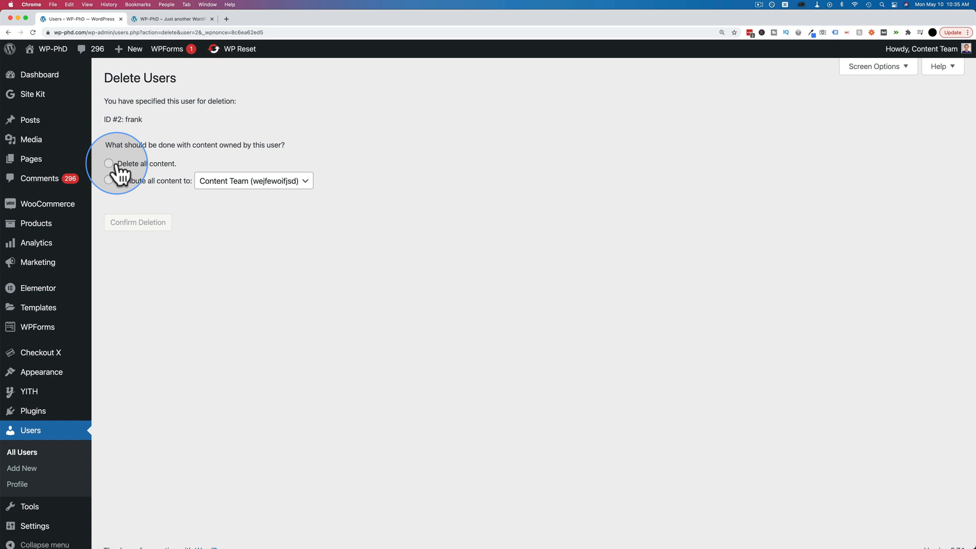
{"action": "left_click", "coordinate": [109, 180]}
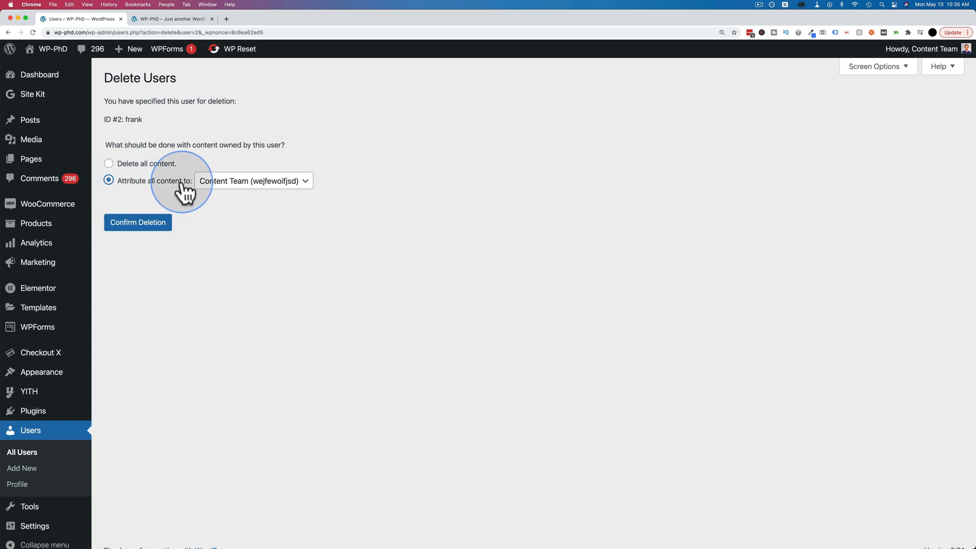
{"action": "left_click", "coordinate": [252, 181]}
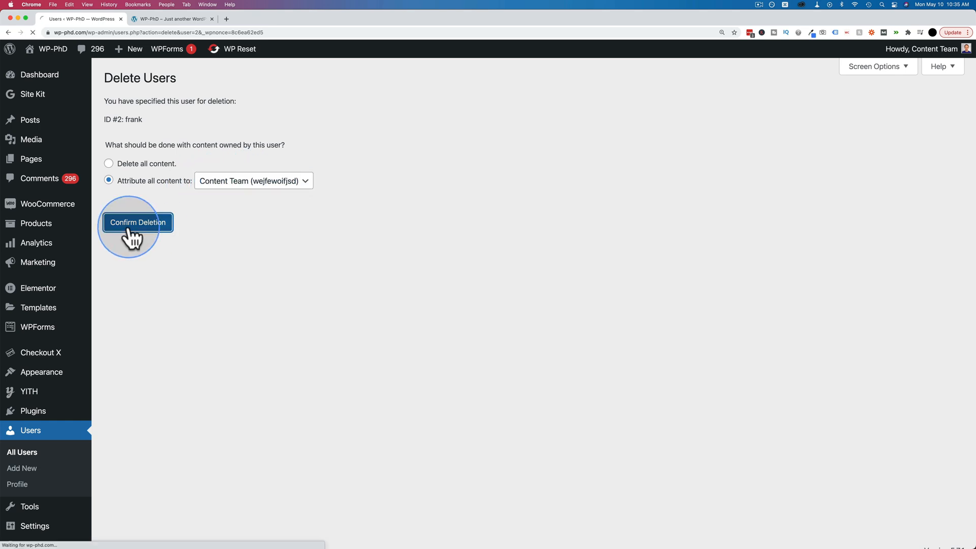
{"action": "left_click", "coordinate": [137, 222]}
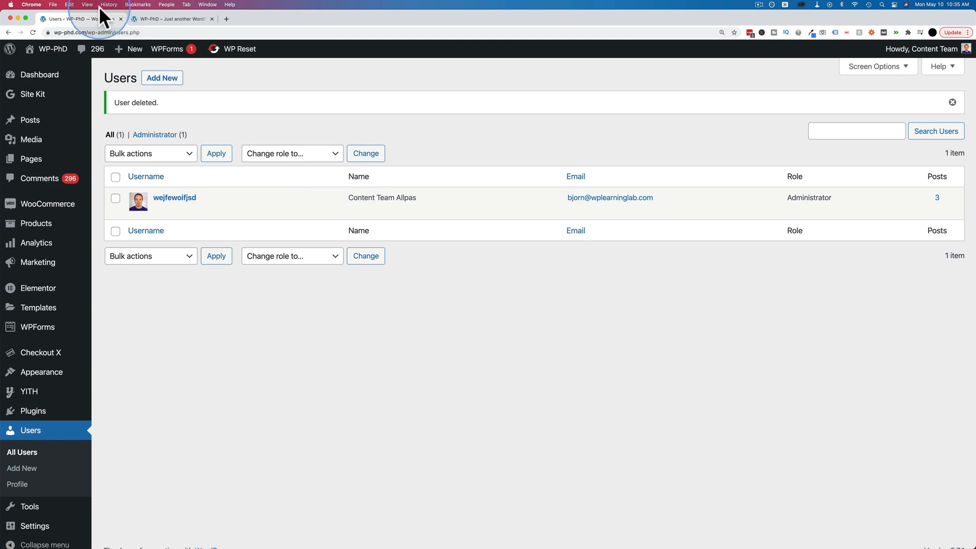
Step: Reload the live blog and check the post bylines now show Content Team
{"action": "left_click", "coordinate": [172, 19]}
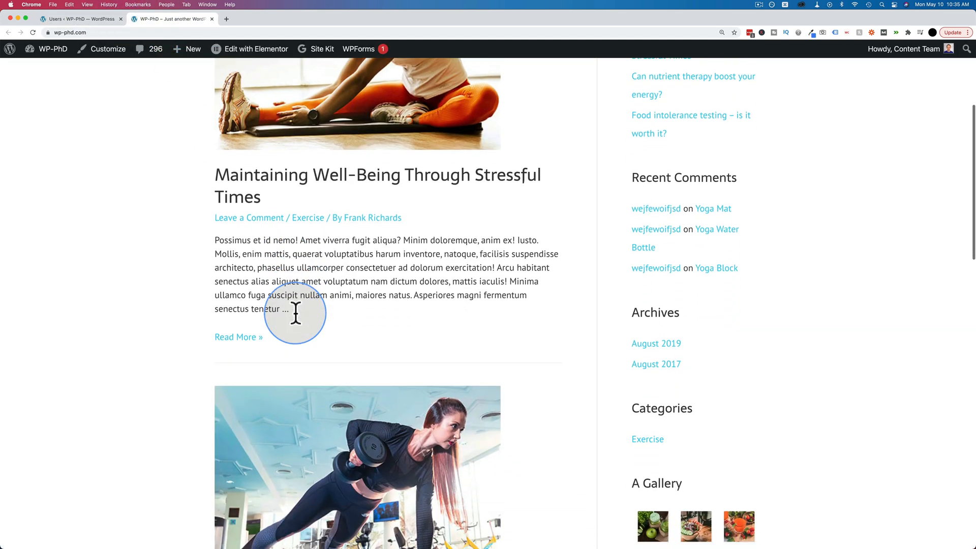
{"action": "scroll", "scroll_direction": "down", "scroll_amount": 3}
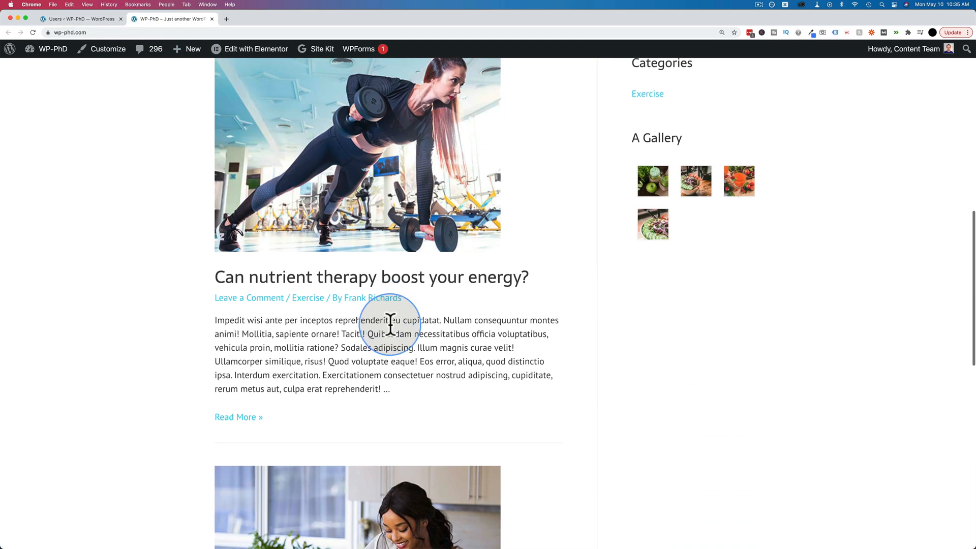
{"action": "left_click", "coordinate": [489, 277]}
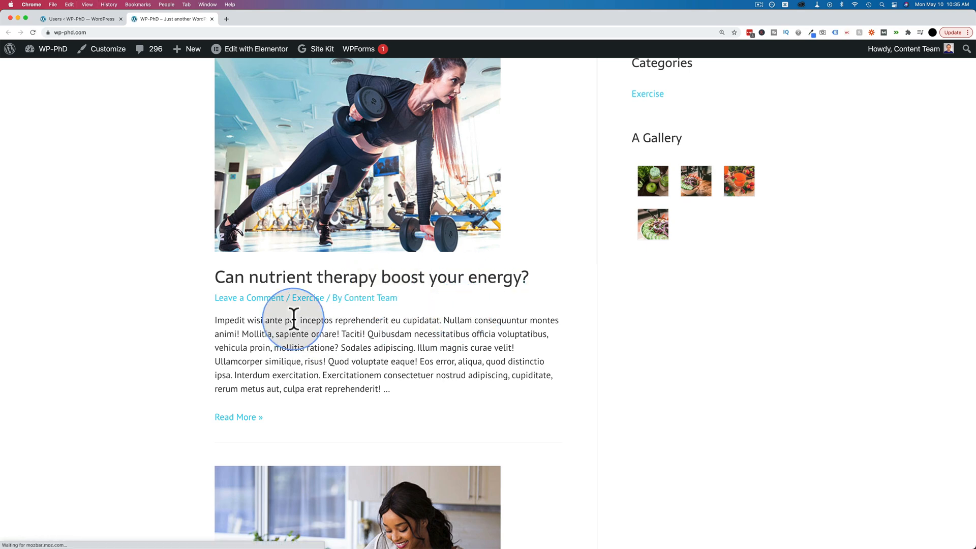
{"action": "scroll", "scroll_direction": "up", "scroll_amount": 3}
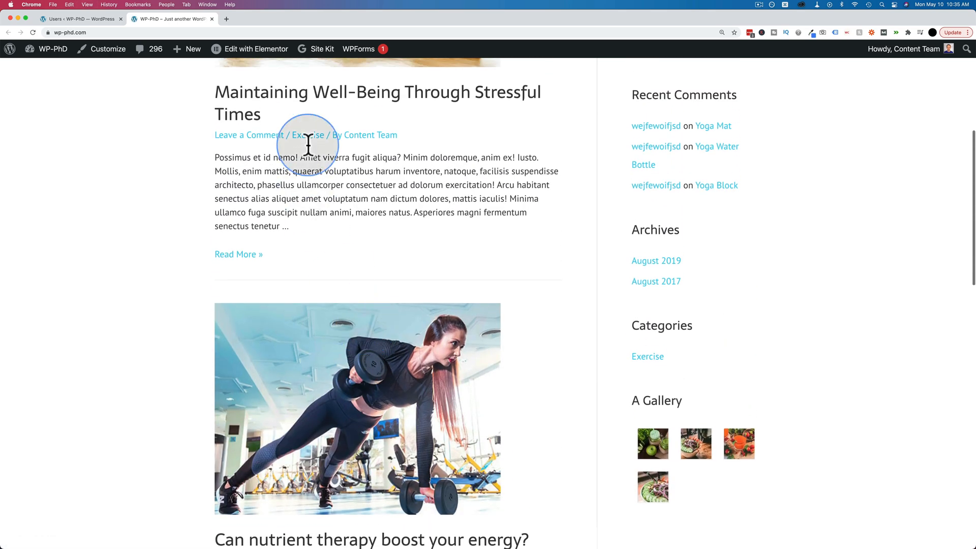